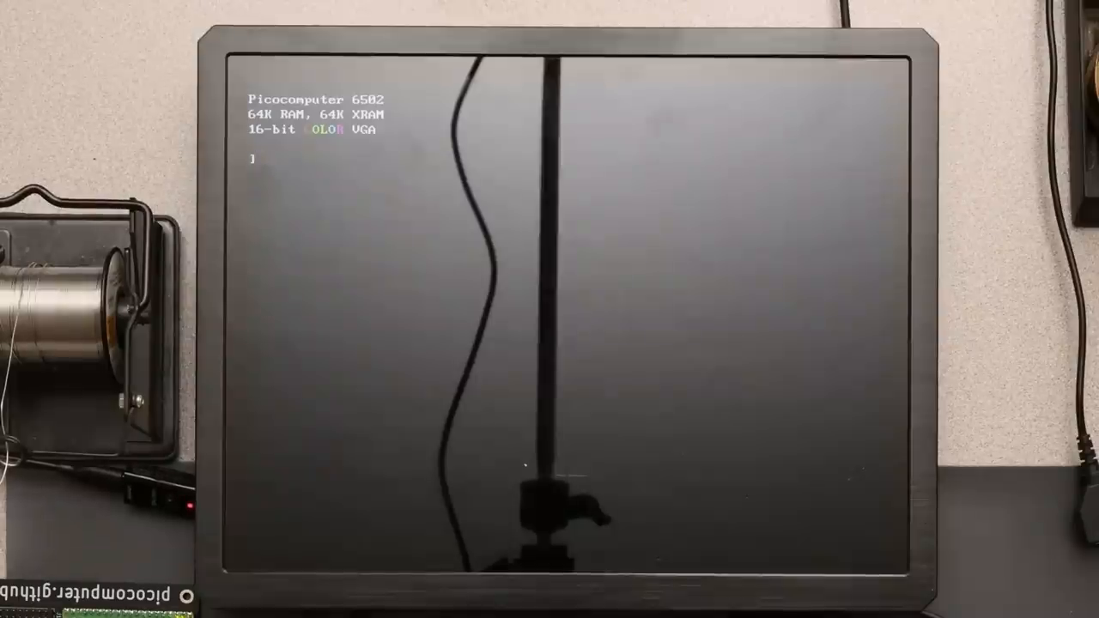
type("help")
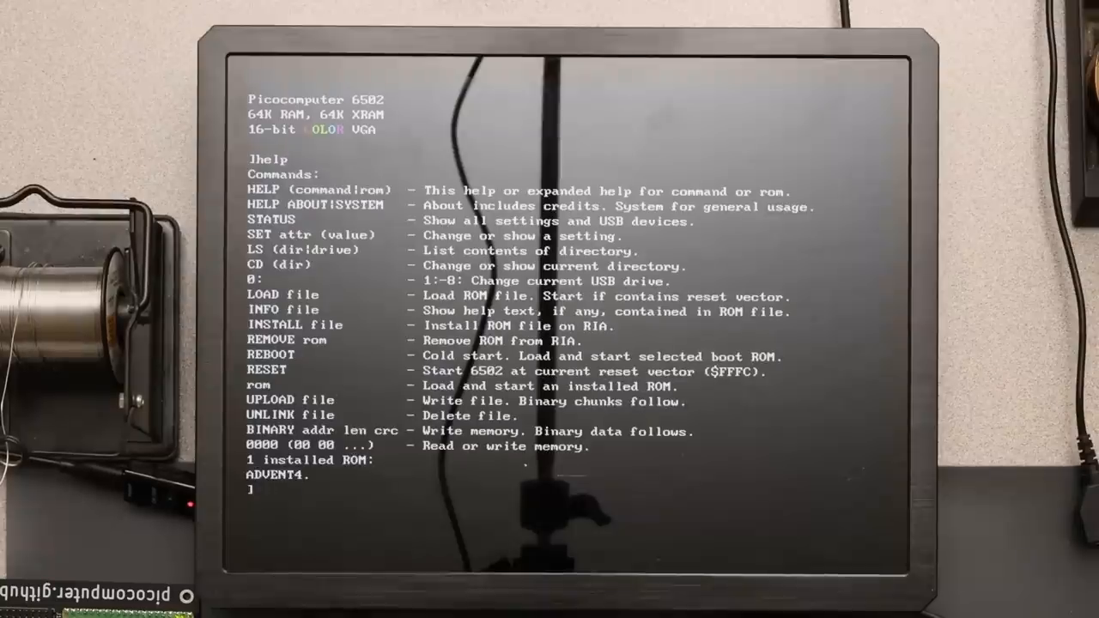
type("10")
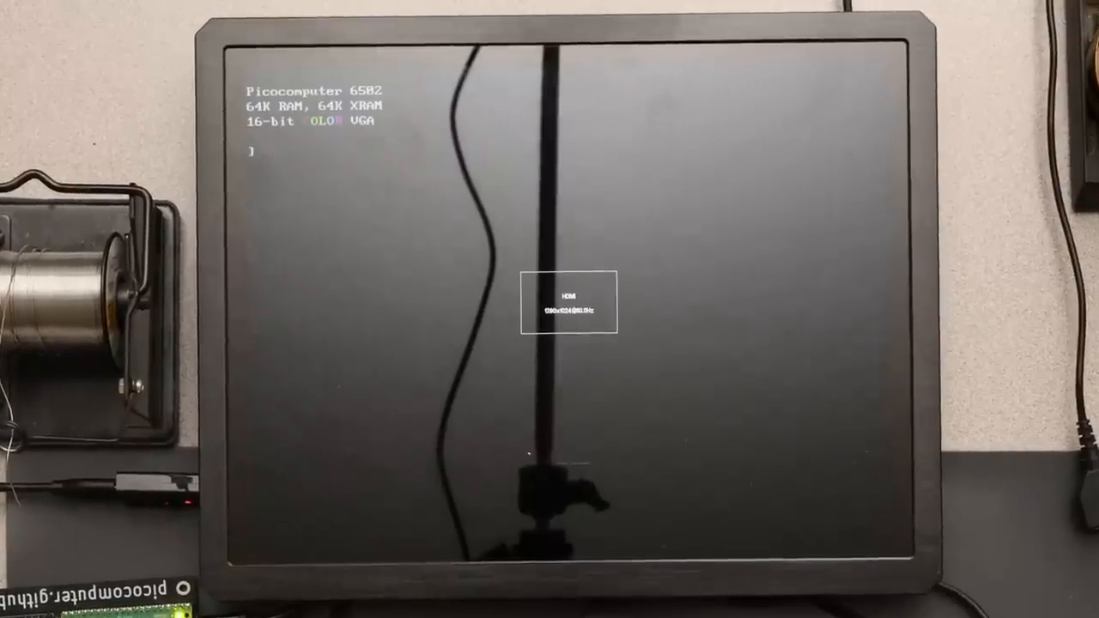
type("10")
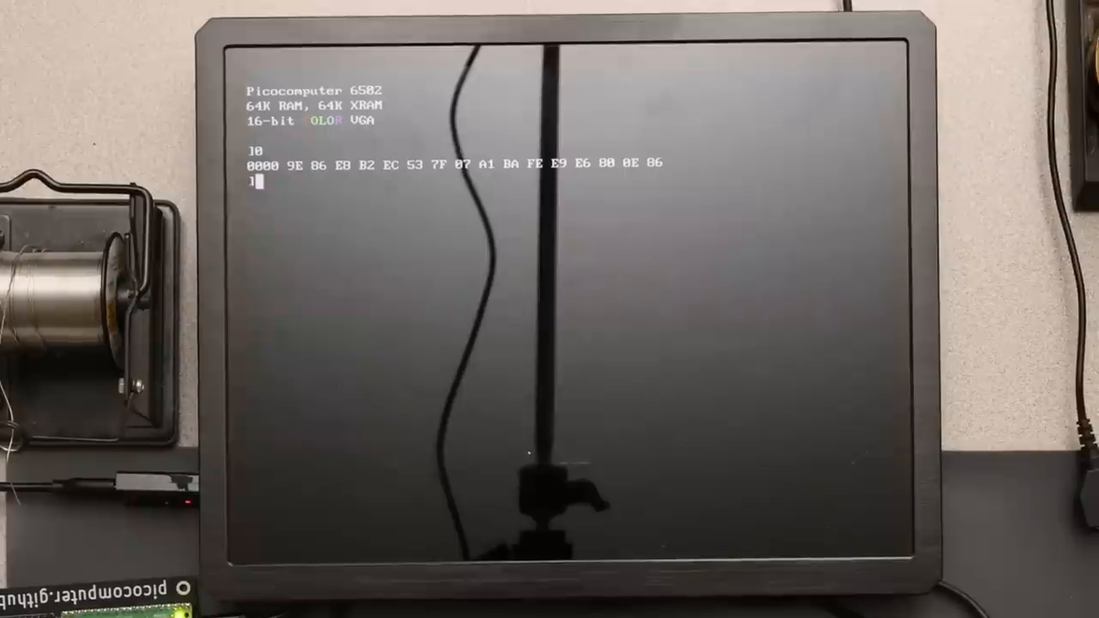
type("0")
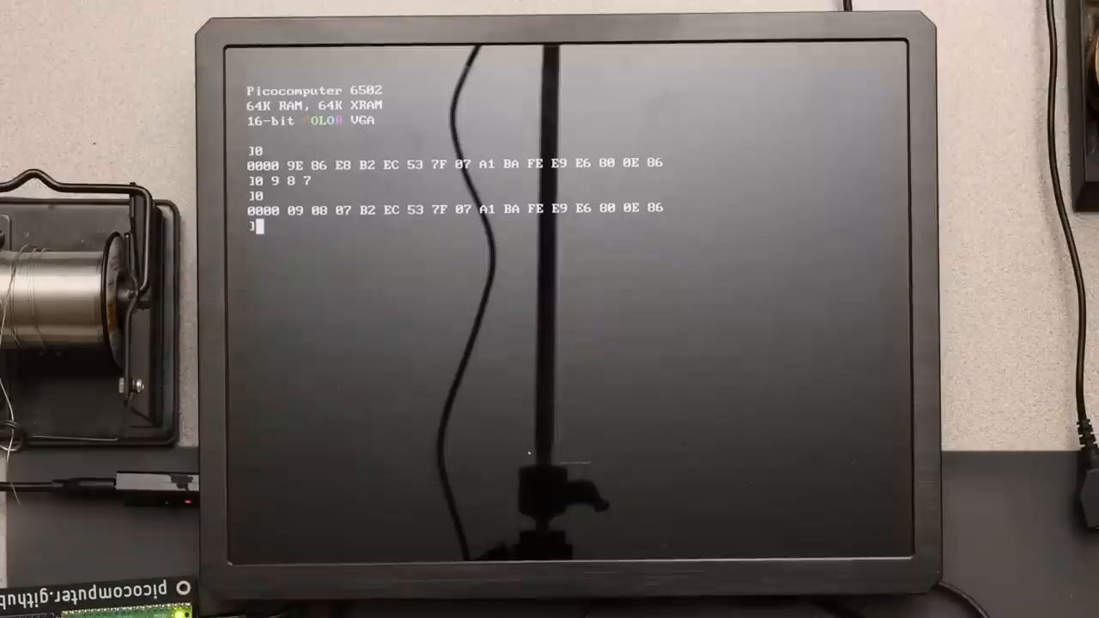
type("lse")
type("status")
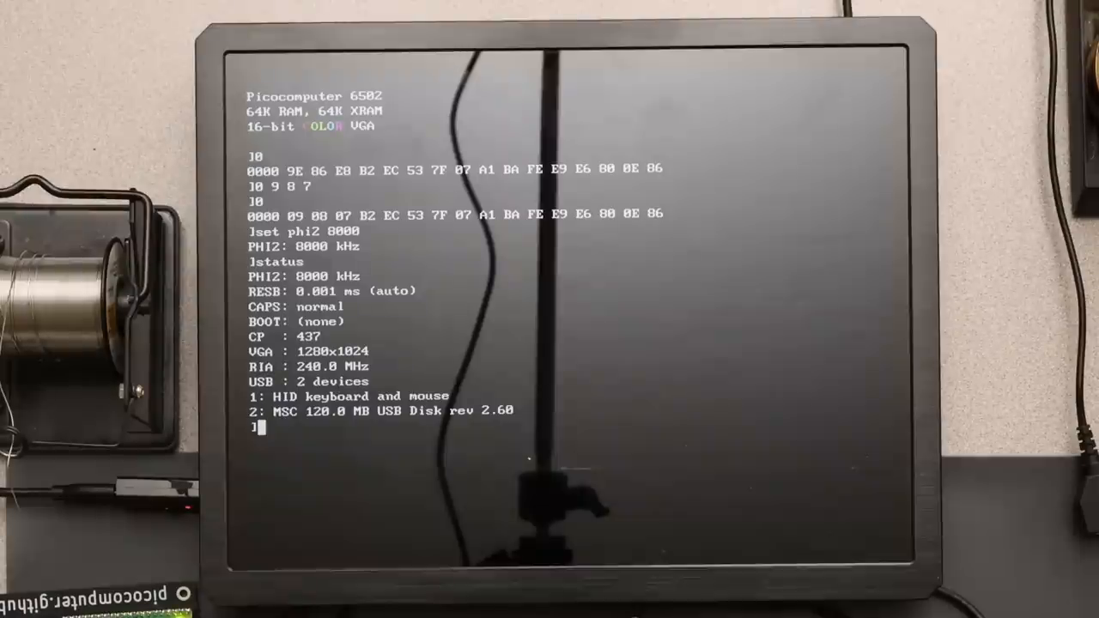
type("ls")
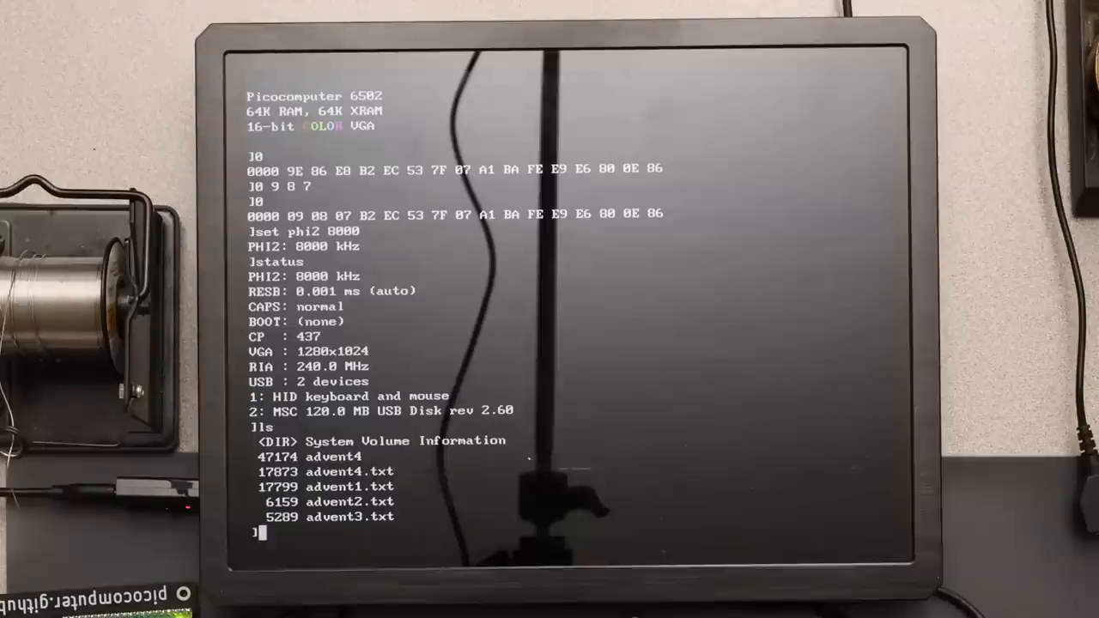
type("load advent4")
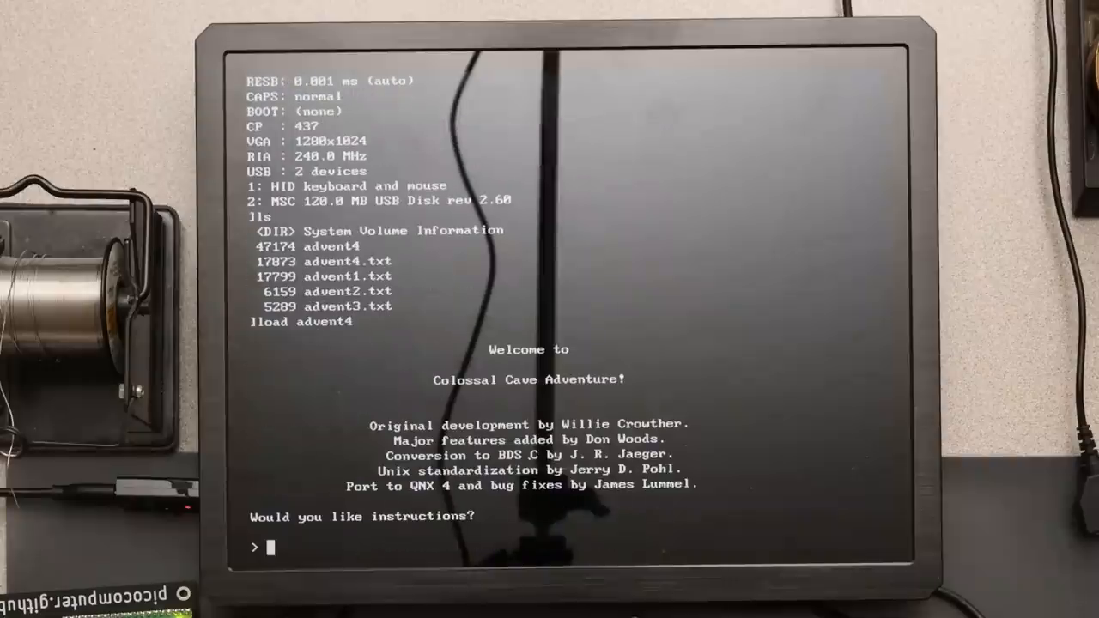
type("y")
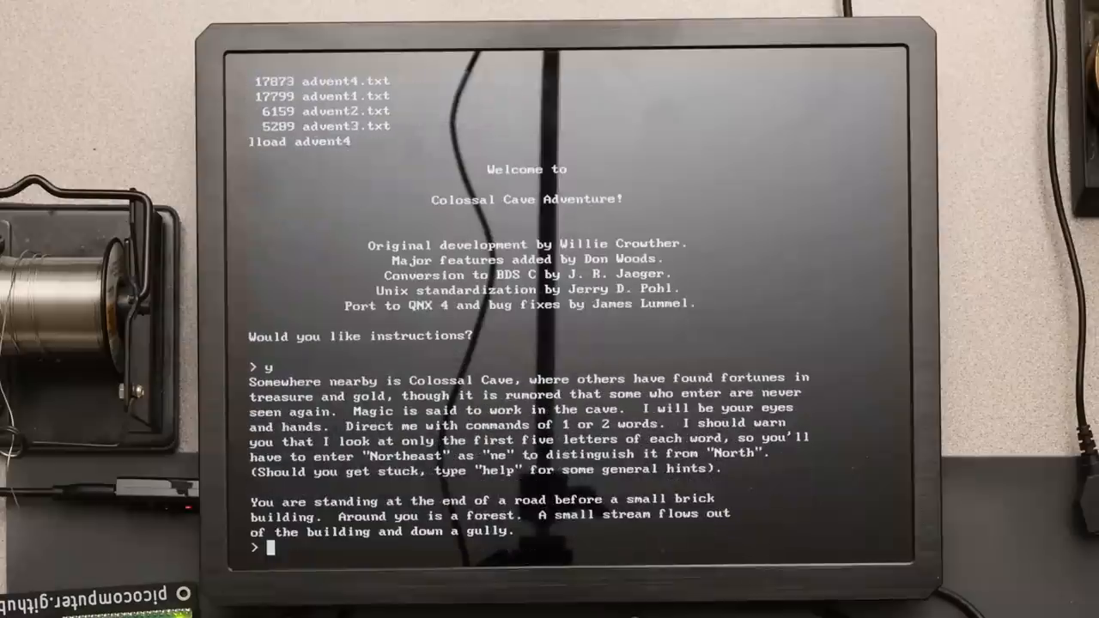
type("en")
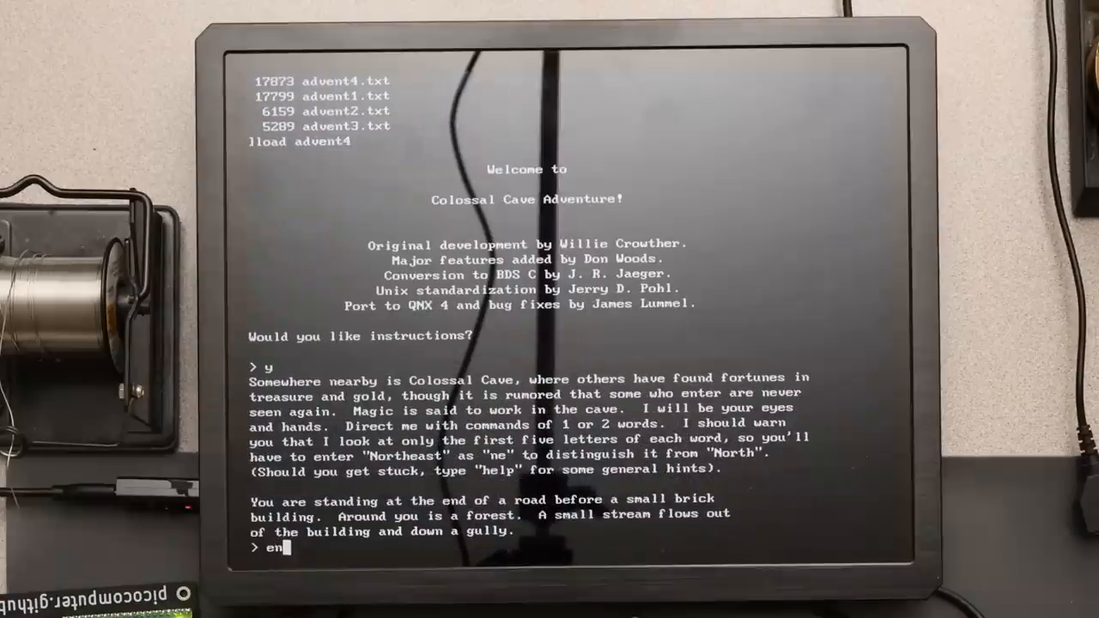